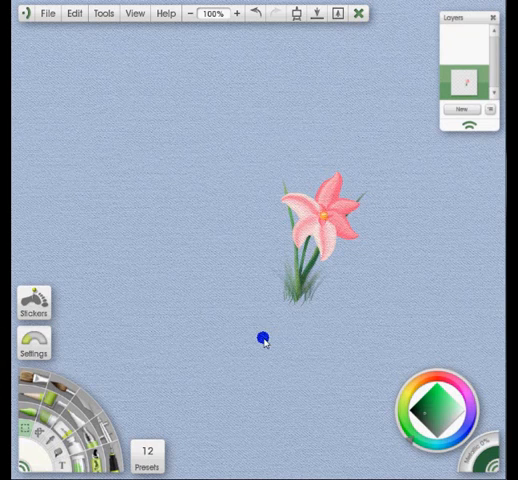
# Zoom out to view the whole canvas, then return to actual size
pyautogui.click(188, 12)
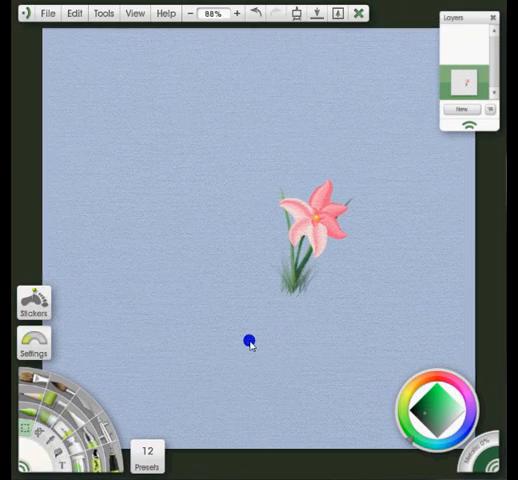
pyautogui.click(188, 12)
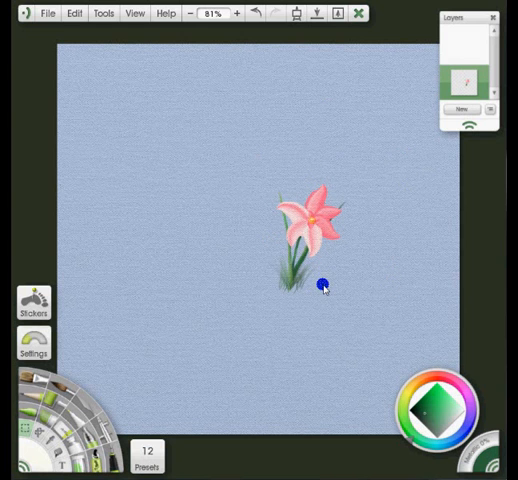
pyautogui.click(236, 12)
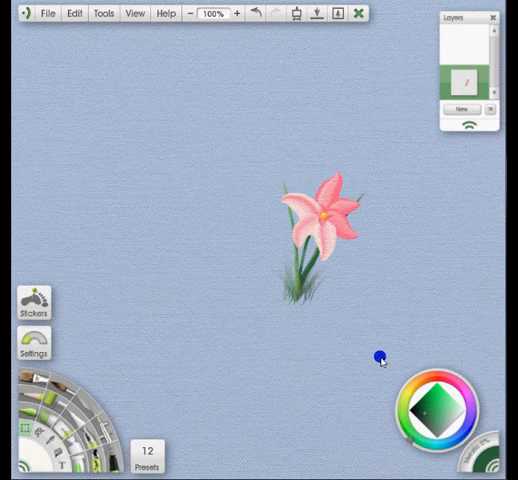
pyautogui.moveTo(380, 300)
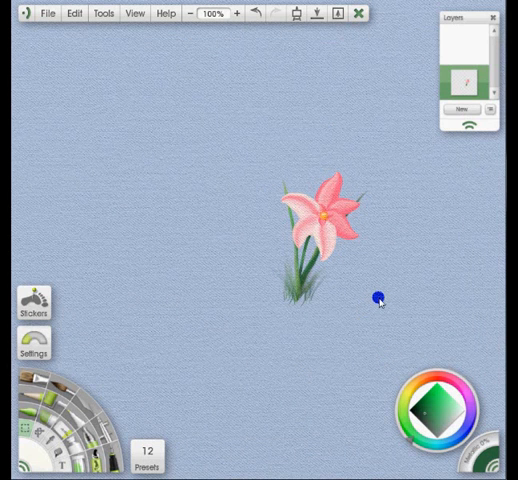
pyautogui.moveTo(356, 160)
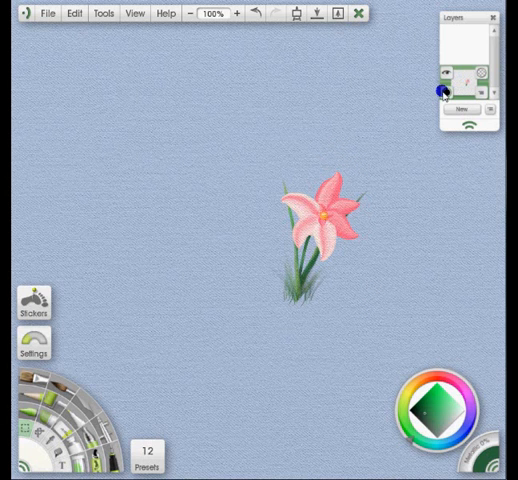
# Select the layer contents and crop the canvas to the selected lily
pyautogui.click(68, 12)
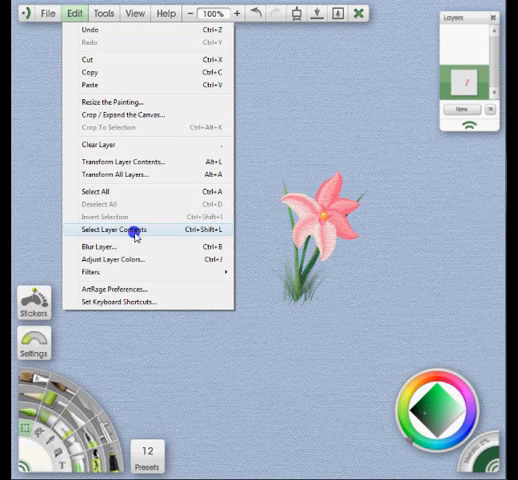
pyautogui.moveTo(160, 230)
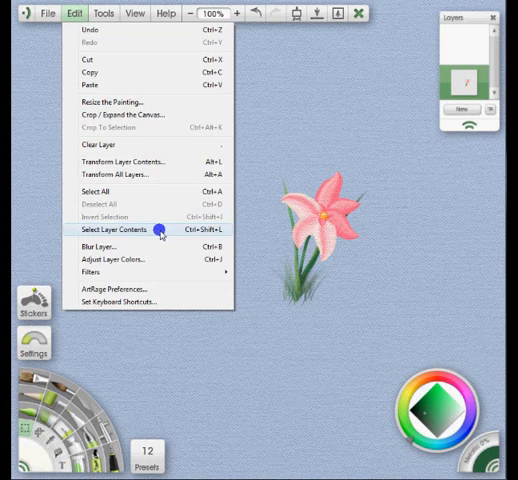
pyautogui.click(116, 230)
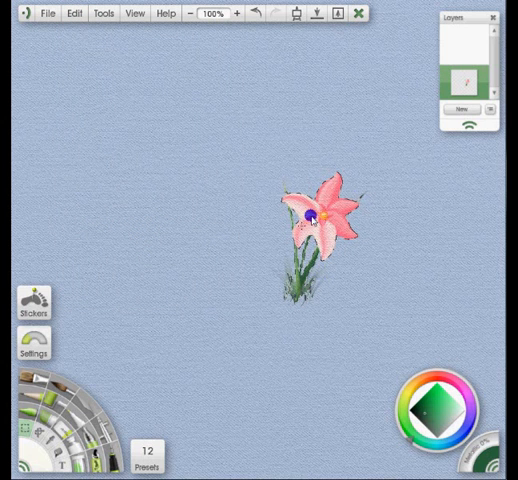
pyautogui.click(164, 128)
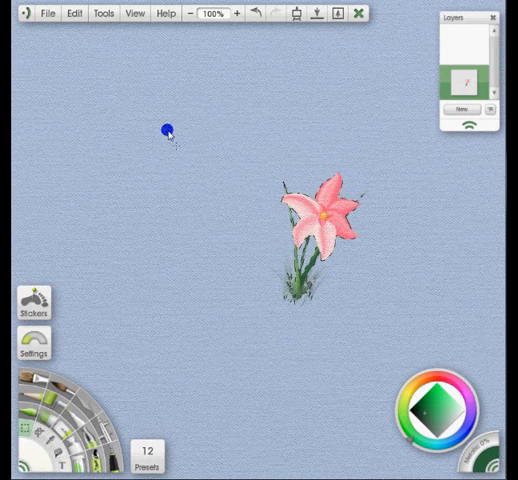
pyautogui.click(72, 12)
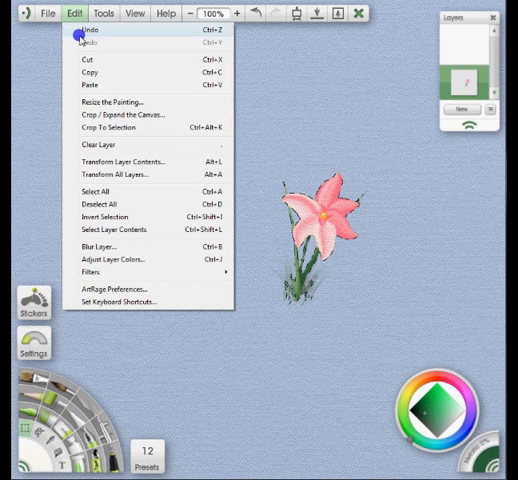
pyautogui.moveTo(90, 128)
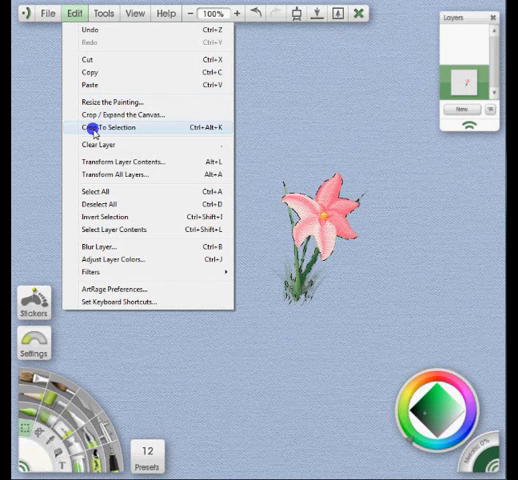
pyautogui.click(104, 128)
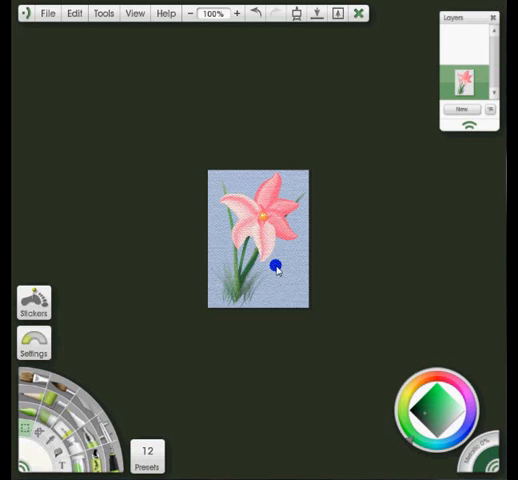
pyautogui.click(236, 12)
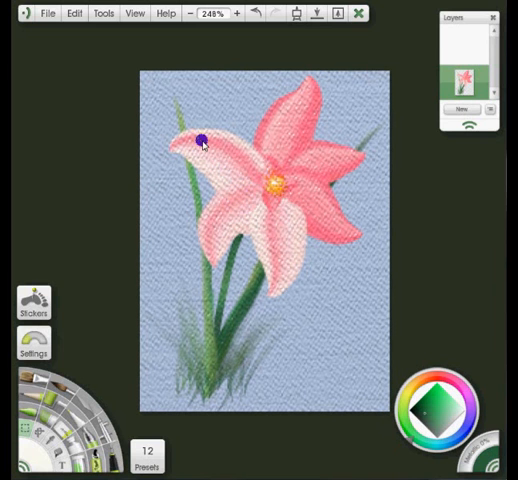
# Set a texture-free smooth canvas in Canvas Settings and close the panel
pyautogui.click(124, 12)
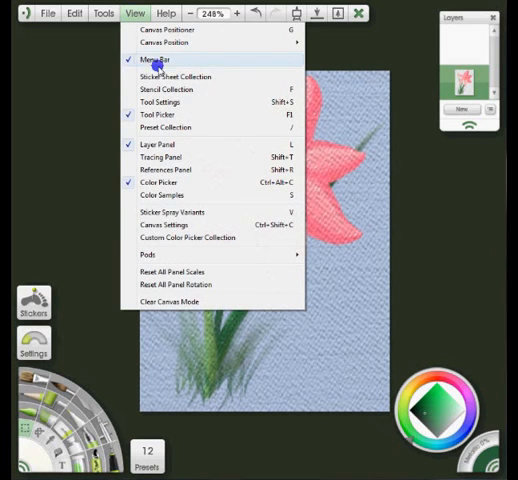
pyautogui.moveTo(184, 224)
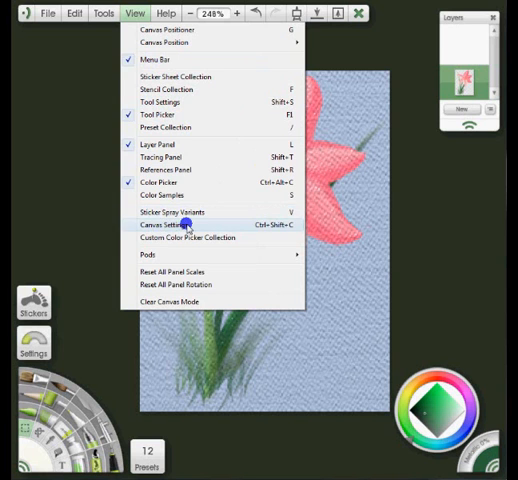
pyautogui.click(164, 224)
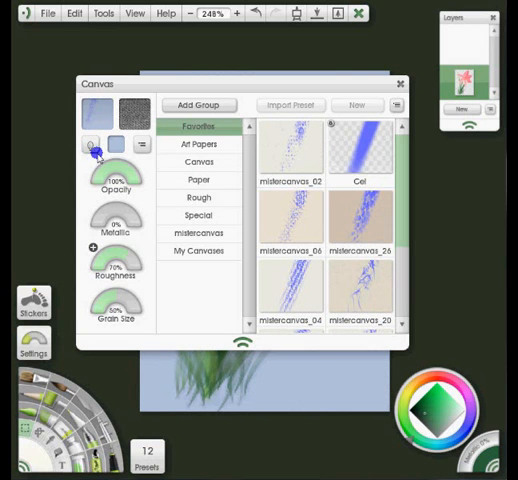
pyautogui.click(196, 216)
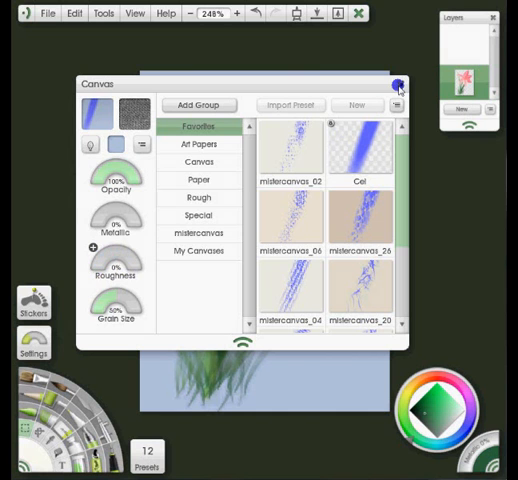
pyautogui.click(396, 84)
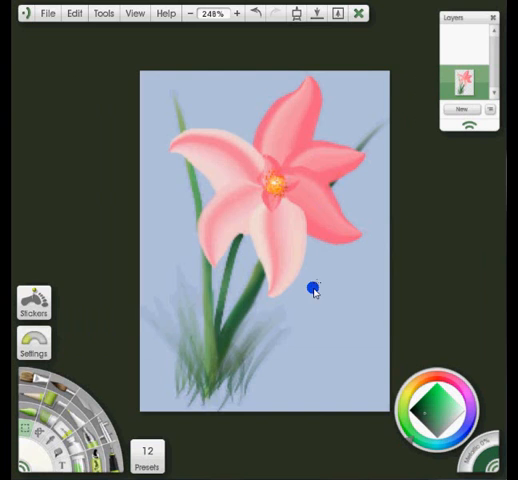
pyautogui.click(212, 14)
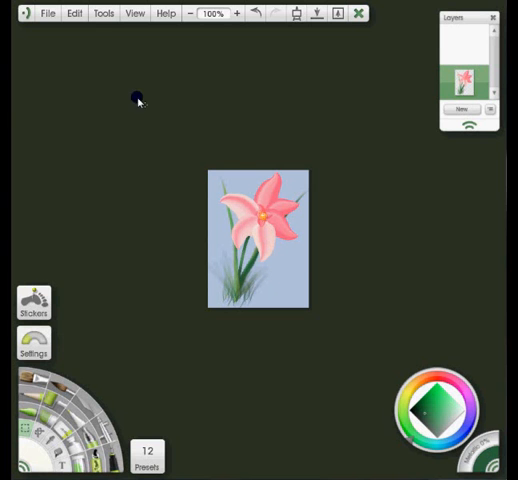
# Export the lily layer as Flower.png in the Flower folder
pyautogui.click(100, 14)
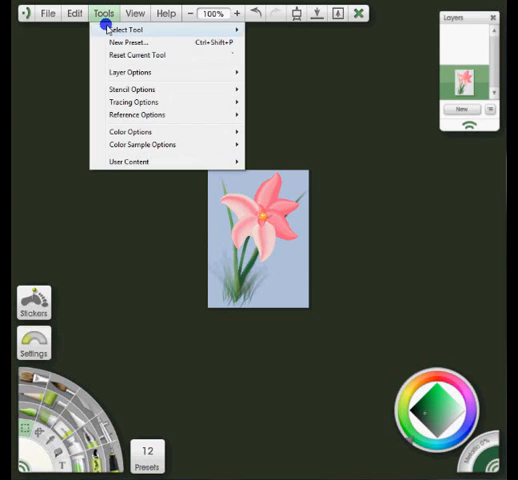
pyautogui.click(128, 72)
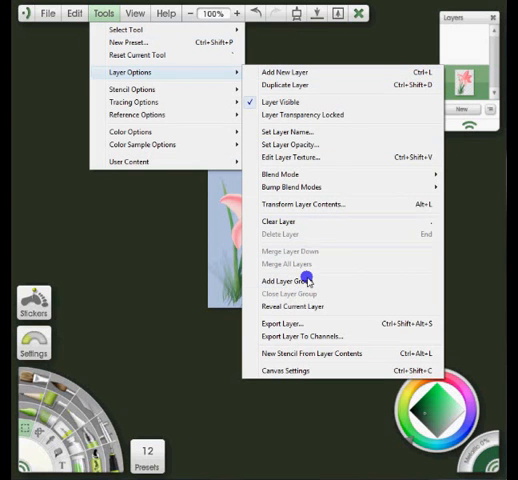
pyautogui.click(290, 324)
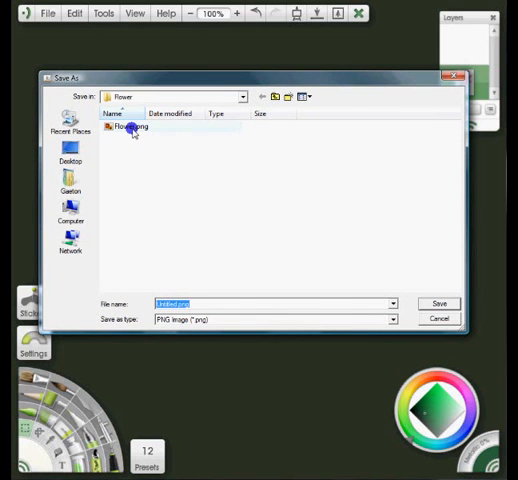
pyautogui.moveTo(140, 128)
pyautogui.write('Flower')
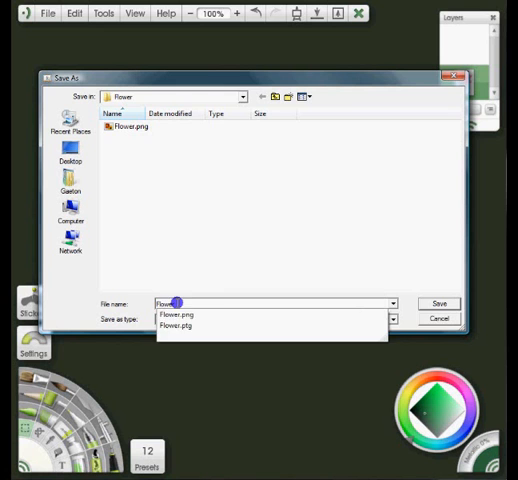
pyautogui.click(392, 318)
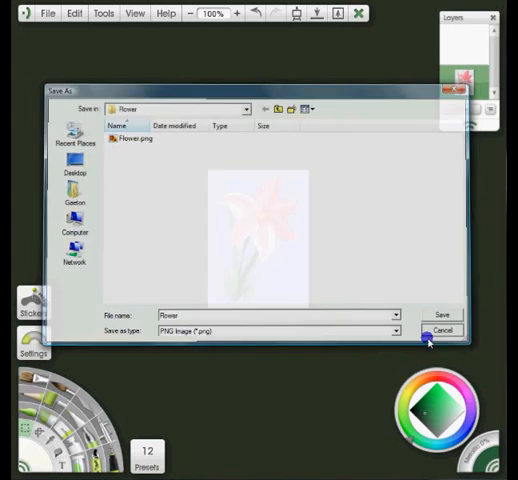
pyautogui.click(440, 330)
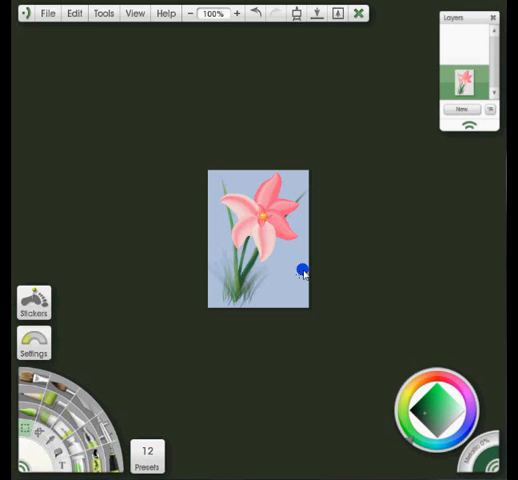
pyautogui.moveTo(288, 274)
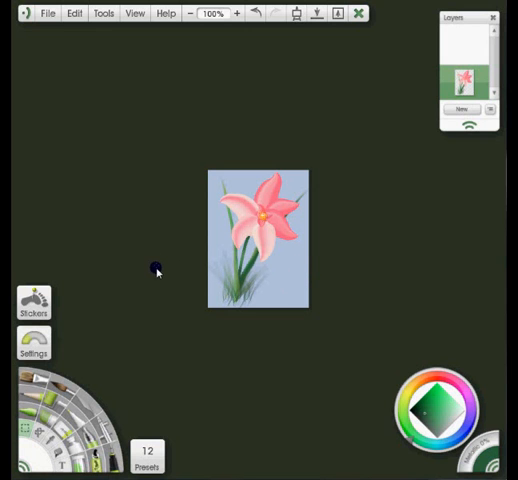
pyautogui.moveTo(112, 300)
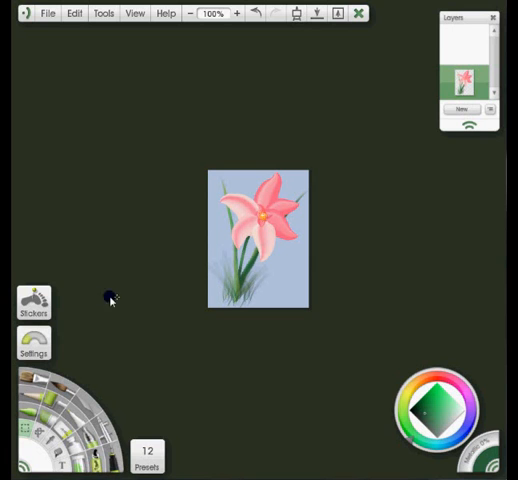
pyautogui.moveTo(202, 284)
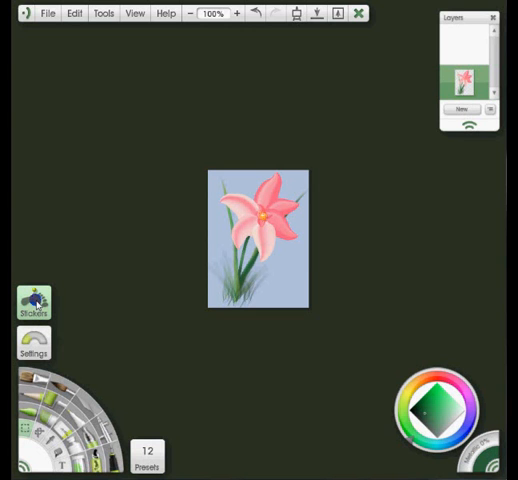
# Start a new sticker sheet named Flower in the Flower group
pyautogui.click(34, 304)
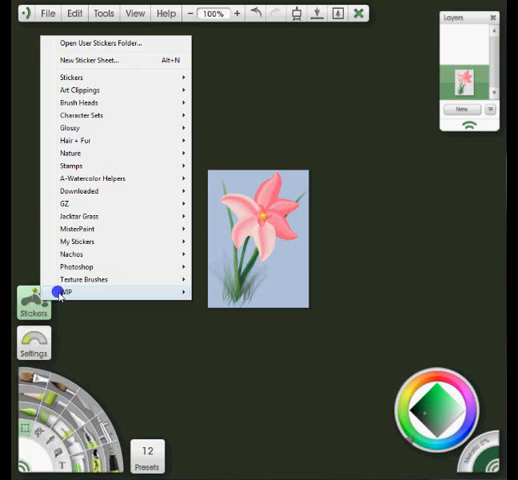
pyautogui.moveTo(90, 60)
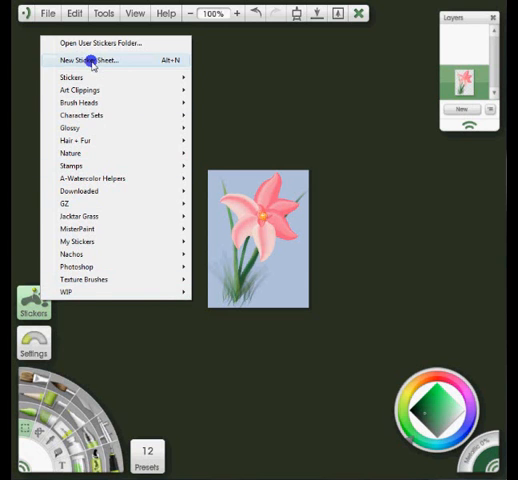
pyautogui.click(88, 60)
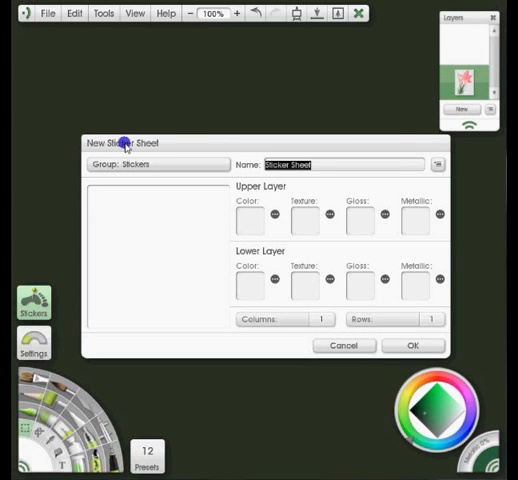
pyautogui.click(250, 220)
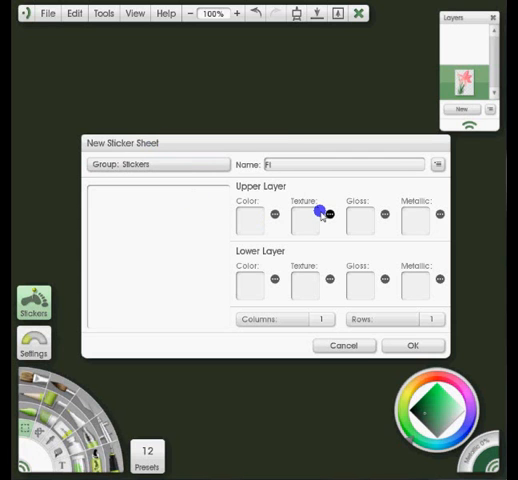
pyautogui.write('Flower')
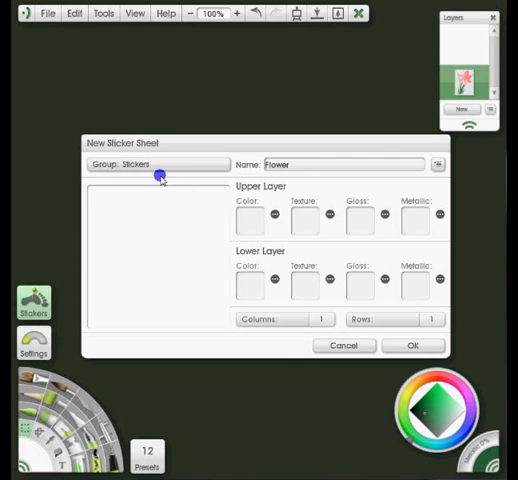
pyautogui.click(156, 164)
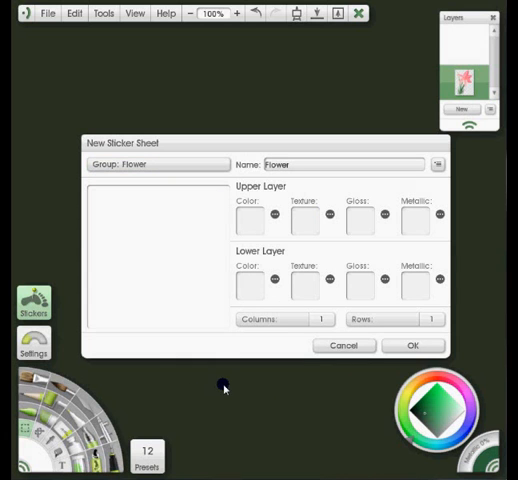
pyautogui.moveTo(272, 256)
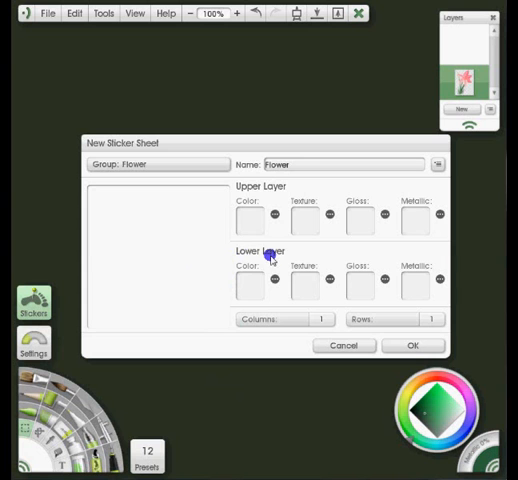
# Load Flower.png as the sheet's lower layer, confirm it, and show the sticker collection
pyautogui.click(248, 284)
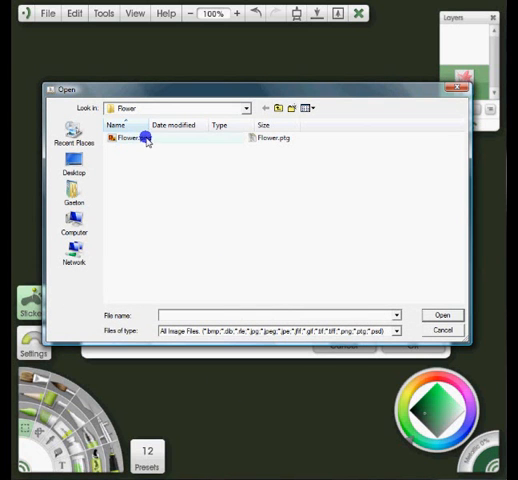
pyautogui.click(136, 138)
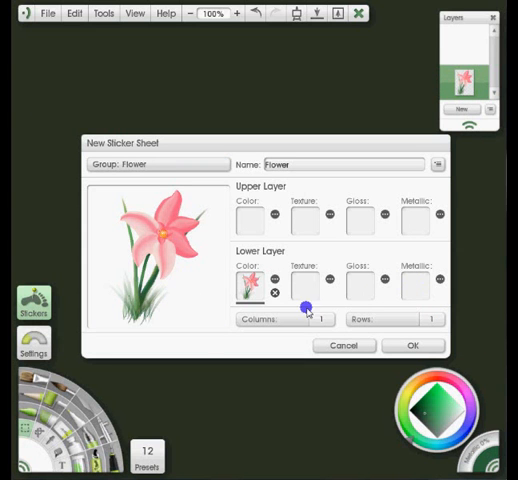
pyautogui.click(412, 344)
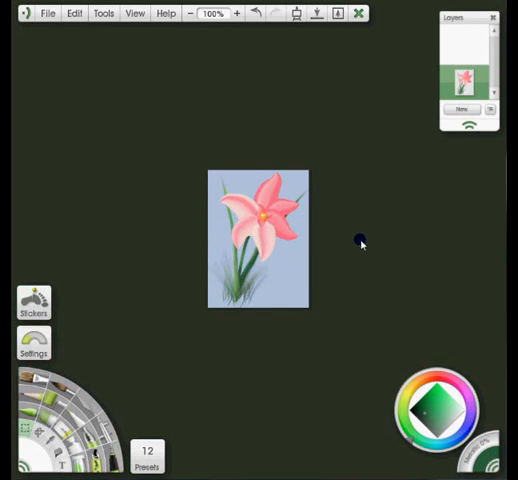
pyautogui.click(266, 278)
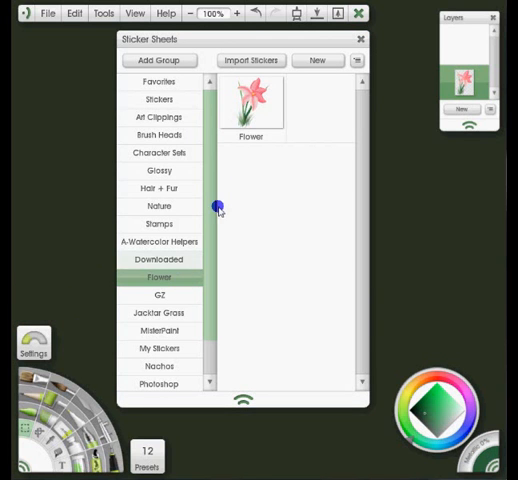
pyautogui.moveTo(352, 38)
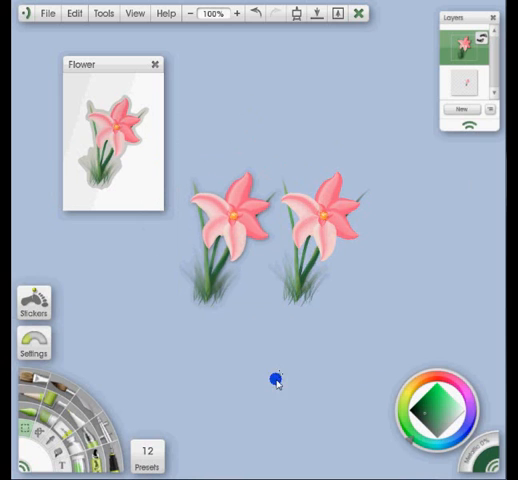
pyautogui.moveTo(280, 392)
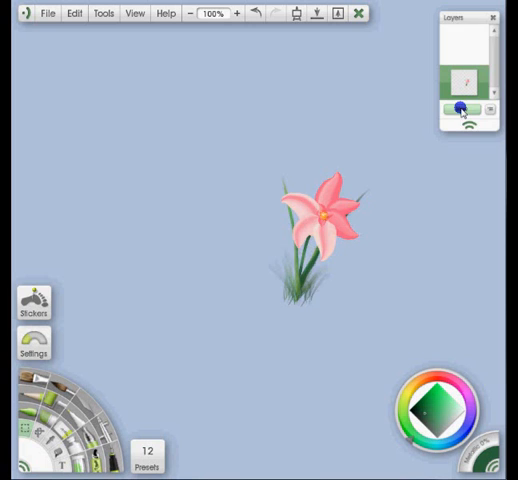
# Clear the sticker layer so the canvas is empty pale blue
pyautogui.click(460, 108)
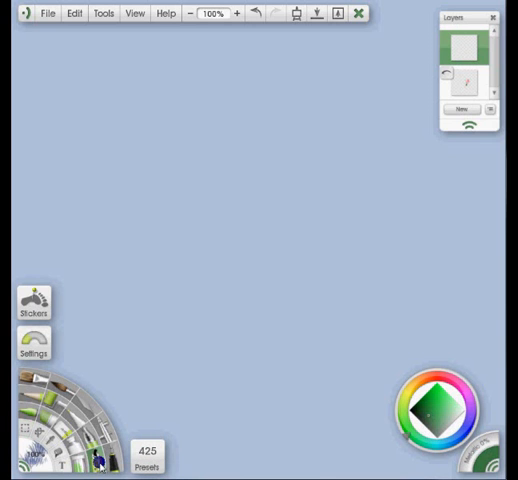
pyautogui.click(32, 348)
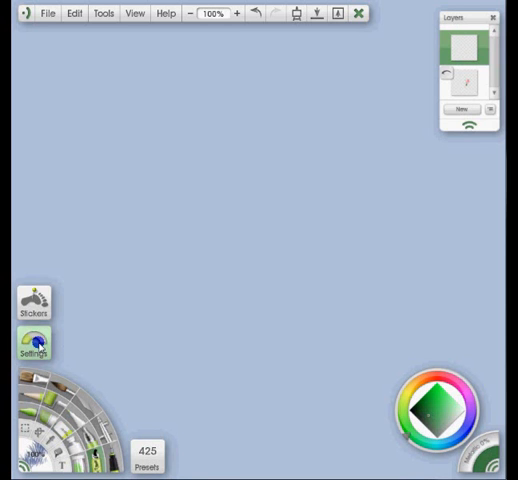
# Adjust the Sticker Spray rate and set it to spray from the Flower > Flower sheet
pyautogui.click(32, 344)
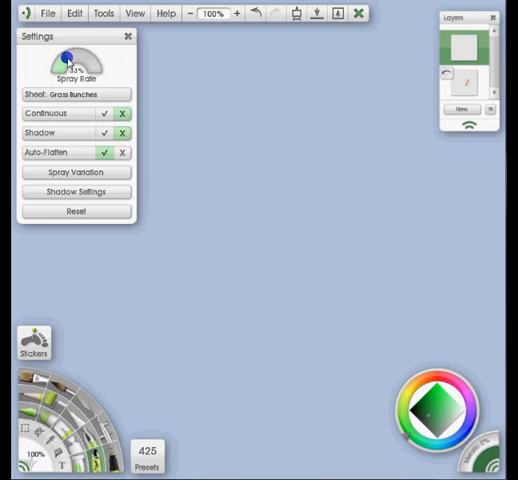
pyautogui.moveTo(68, 52); pyautogui.dragTo(56, 62)
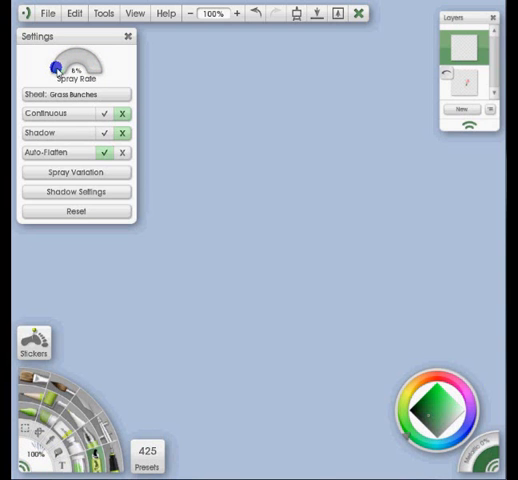
pyautogui.moveTo(52, 62); pyautogui.dragTo(116, 70)
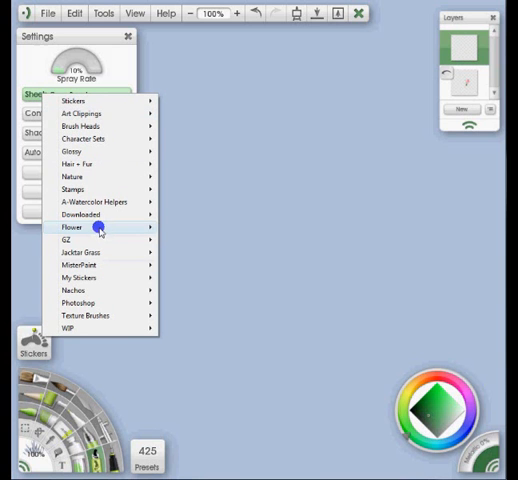
pyautogui.moveTo(100, 228)
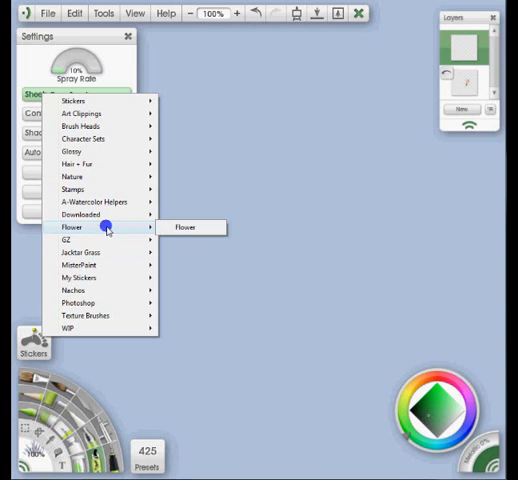
pyautogui.moveTo(196, 228)
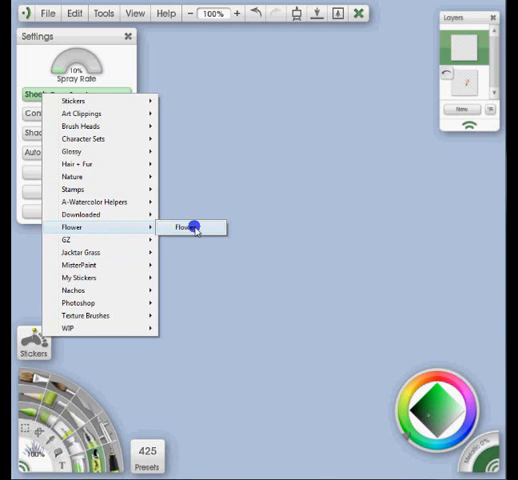
pyautogui.click(188, 228)
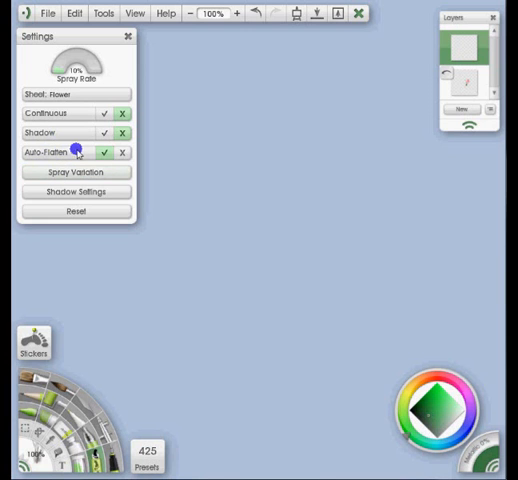
pyautogui.click(76, 212)
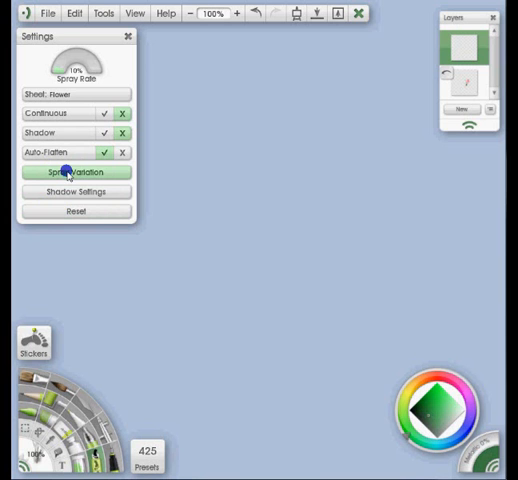
# In Spray Variation, link saturation, alpha and scale to tracking inputs and set their amounts
pyautogui.click(76, 172)
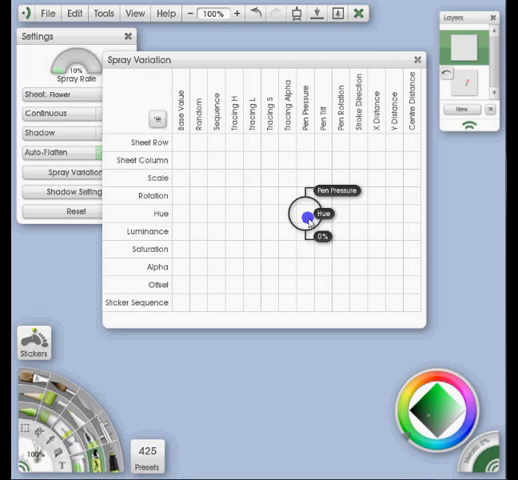
pyautogui.moveTo(304, 216); pyautogui.dragTo(188, 270)
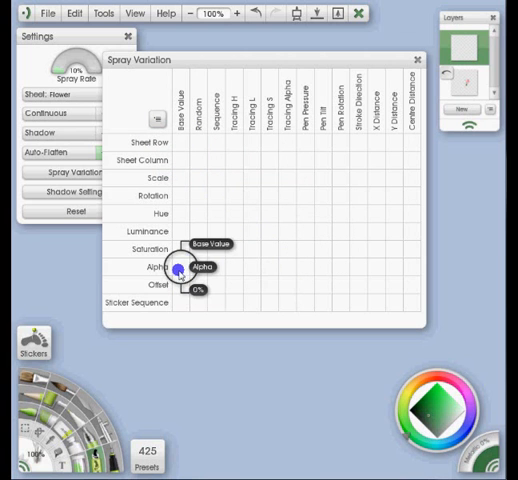
pyautogui.moveTo(188, 268); pyautogui.dragTo(288, 248)
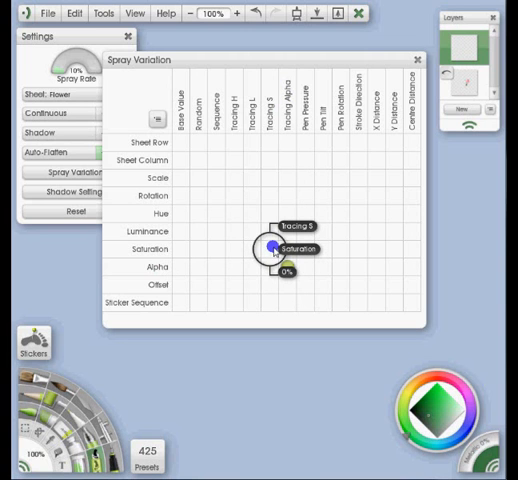
pyautogui.moveTo(272, 246); pyautogui.dragTo(276, 228)
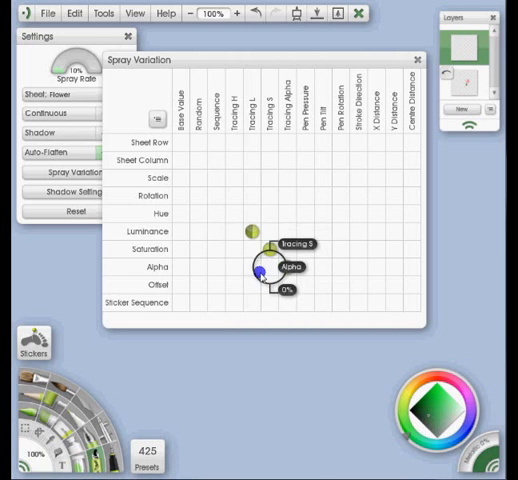
pyautogui.moveTo(258, 270); pyautogui.dragTo(236, 214)
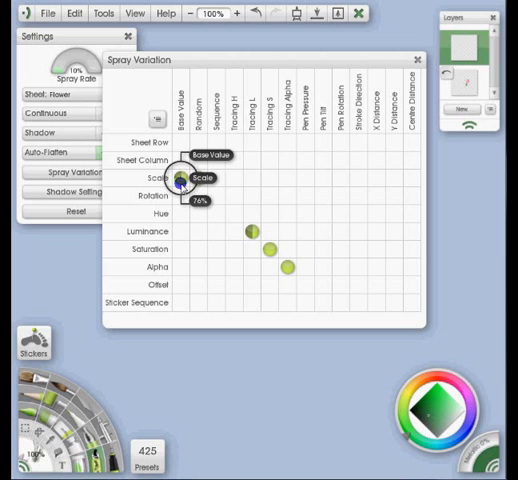
pyautogui.moveTo(180, 184); pyautogui.dragTo(244, 340)
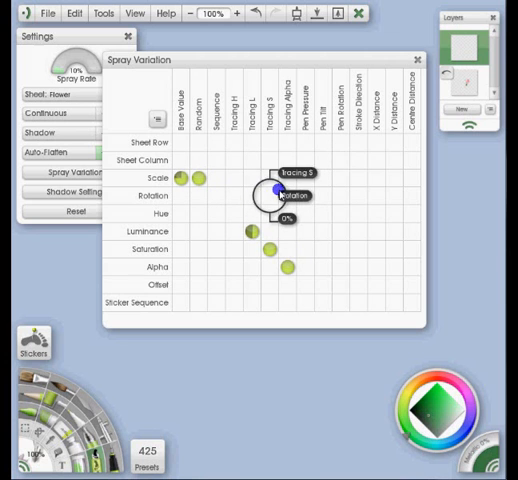
# Set rotation to vary with tracking and close the variation panel
pyautogui.click(412, 60)
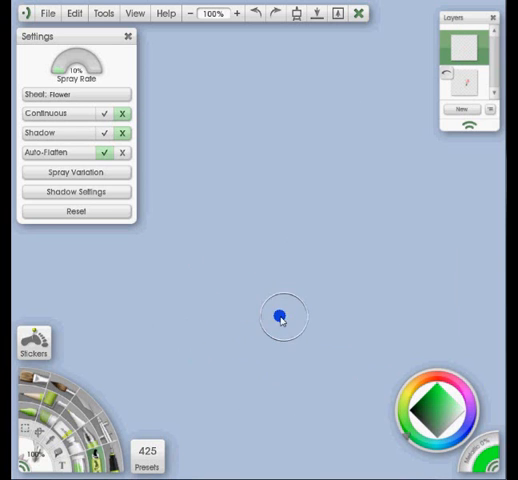
# Spray a test batch of lily stickers on the canvas and undo it
pyautogui.click(74, 172)
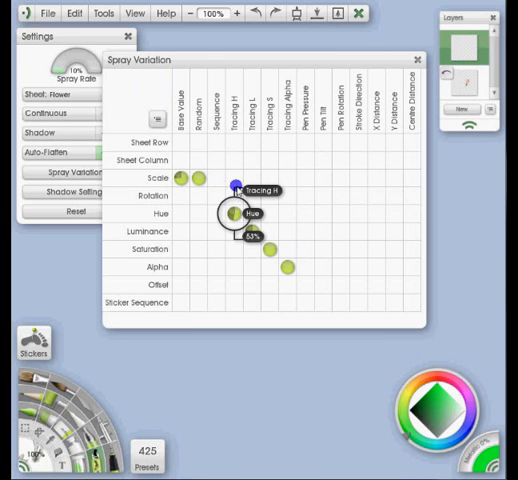
pyautogui.click(412, 58)
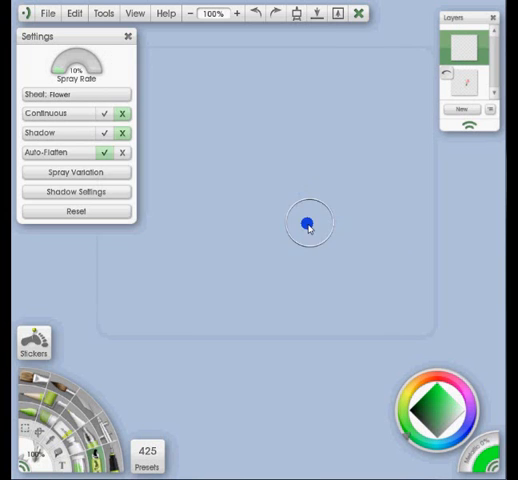
pyautogui.moveTo(304, 220); pyautogui.dragTo(196, 304)
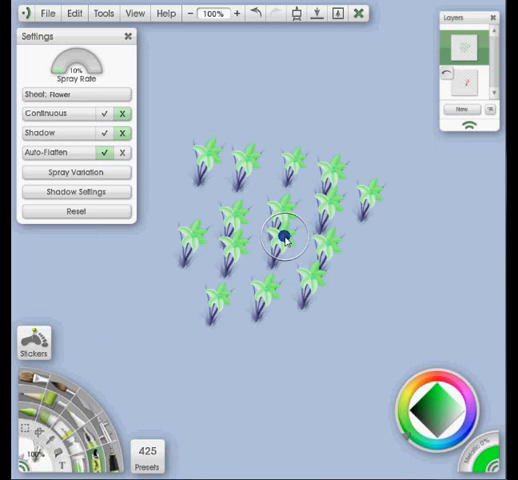
pyautogui.click(276, 258)
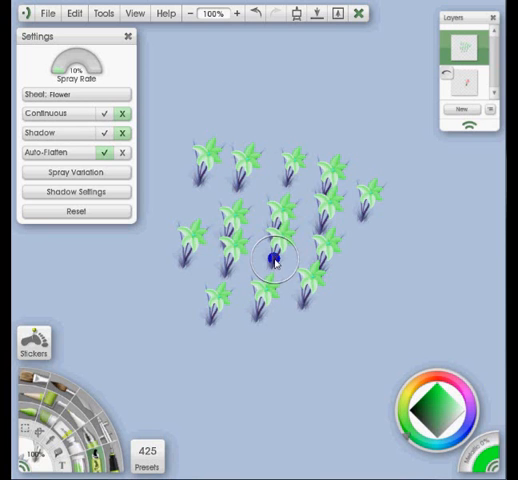
pyautogui.moveTo(272, 258); pyautogui.dragTo(316, 232)
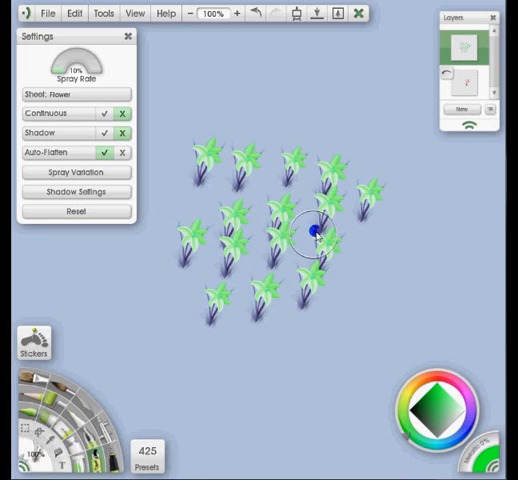
pyautogui.moveTo(318, 228); pyautogui.dragTo(356, 268)
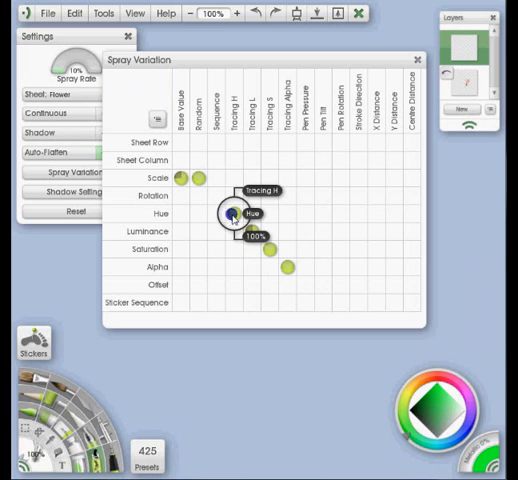
# Adjust the Hue variation node and close the variation grid
pyautogui.moveTo(232, 212); pyautogui.dragTo(232, 212)
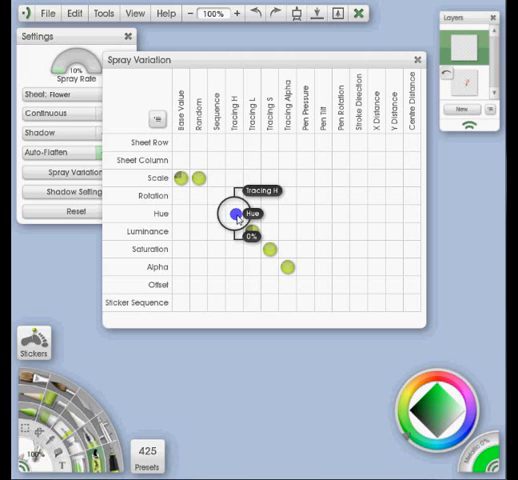
pyautogui.click(414, 60)
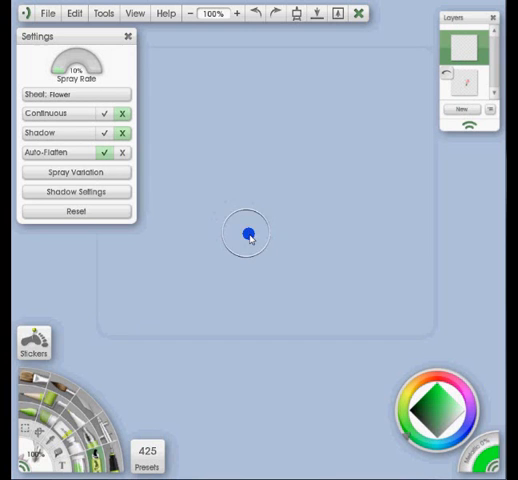
# Stamp a cluster of lilies on the canvas and show the spray presets list
pyautogui.click(248, 234)
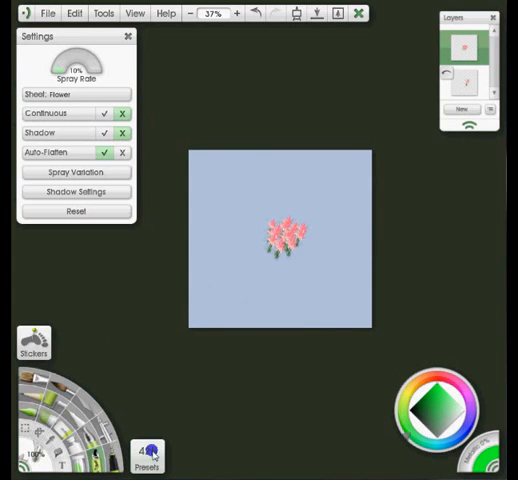
pyautogui.click(148, 456)
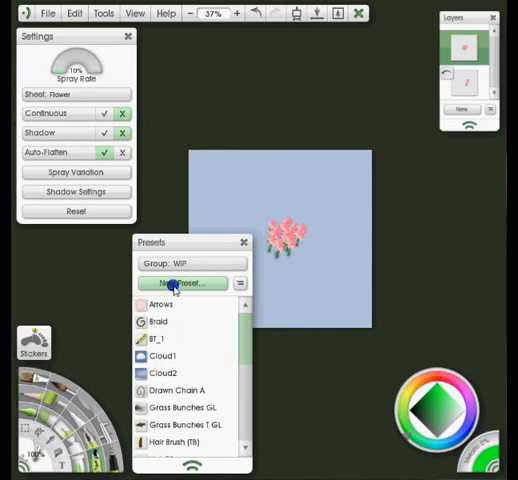
# Name the new preset 'Flower' and sample its preview icon from the lily cluster on the canvas
pyautogui.click(180, 284)
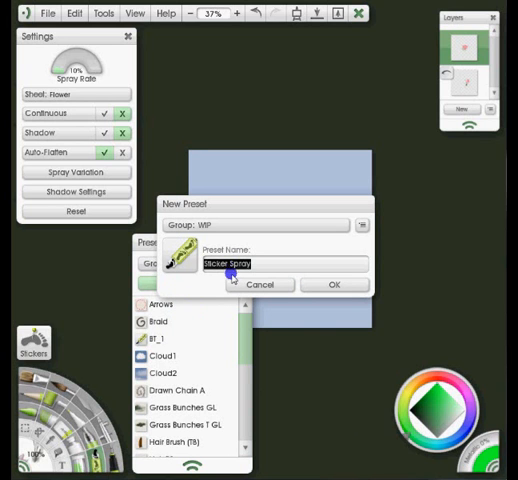
pyautogui.write('Flower')
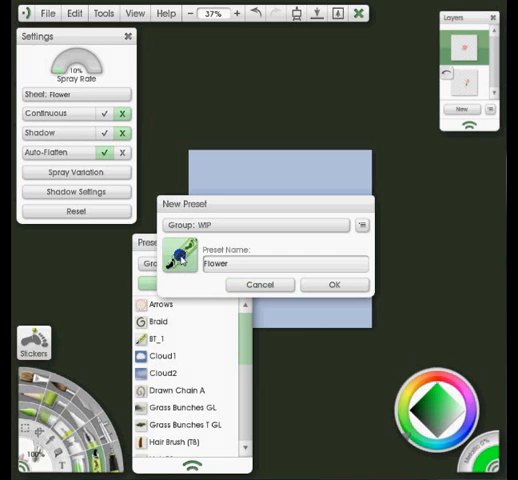
pyautogui.click(184, 252)
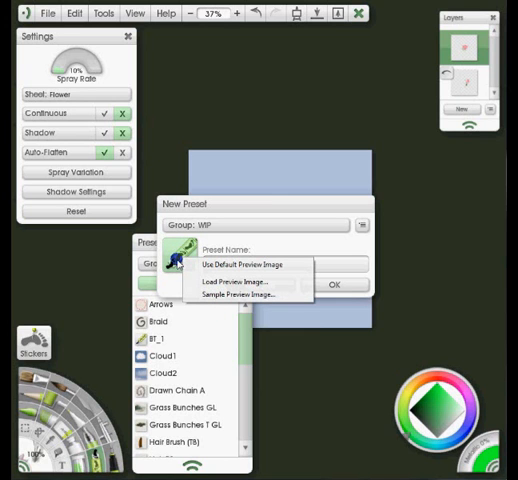
pyautogui.moveTo(240, 294)
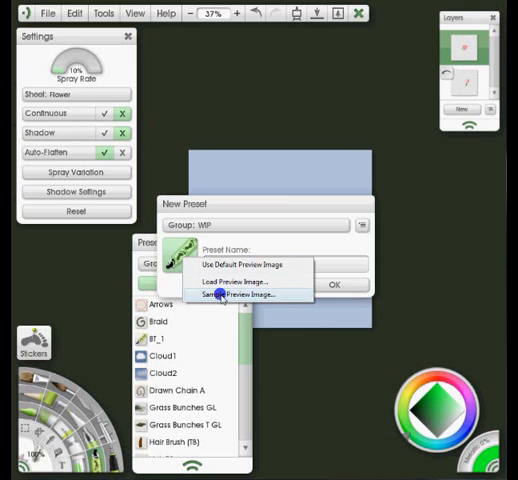
pyautogui.click(240, 294)
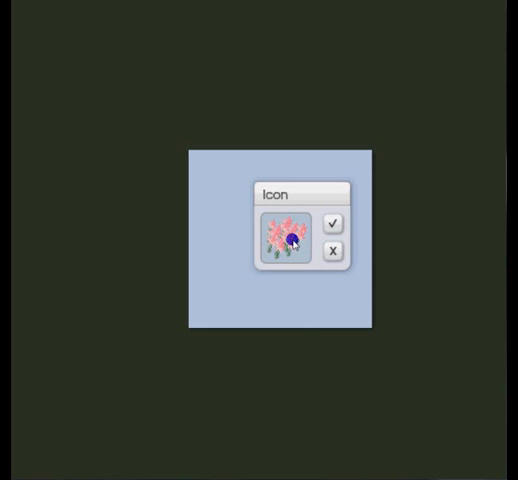
pyautogui.click(332, 222)
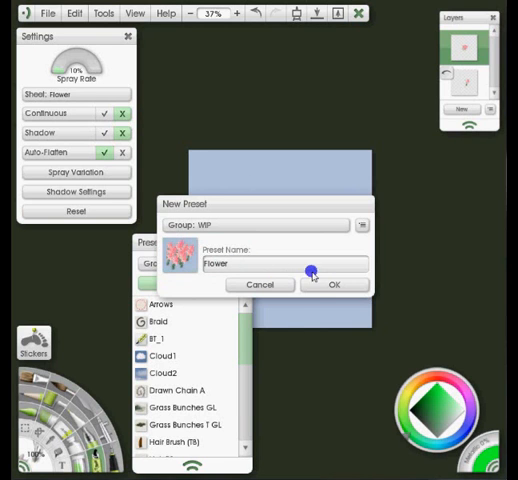
# Save the Flower preset, spray a Grass Bunches patch, then spray pink lilies over it
pyautogui.click(334, 284)
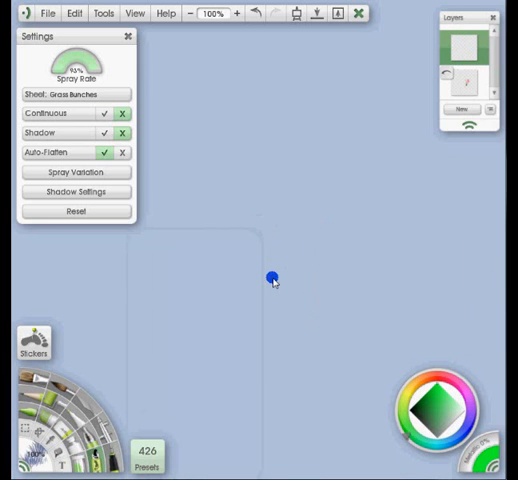
pyautogui.moveTo(272, 278); pyautogui.dragTo(258, 252)
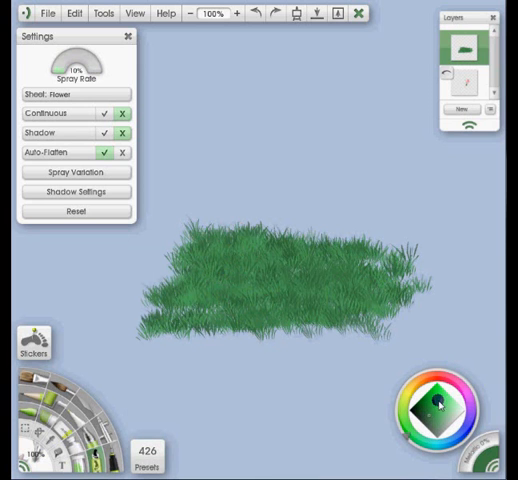
pyautogui.click(264, 284)
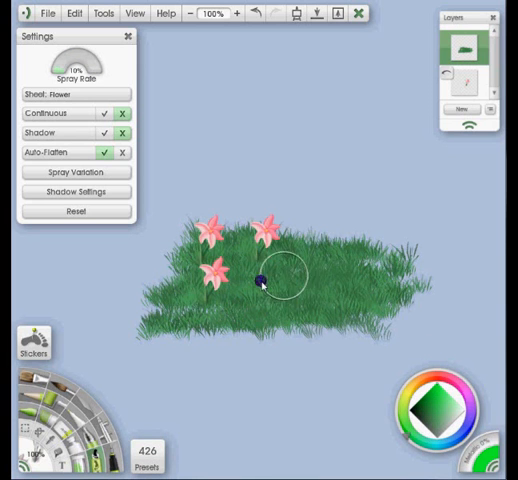
pyautogui.moveTo(260, 280); pyautogui.dragTo(350, 410)
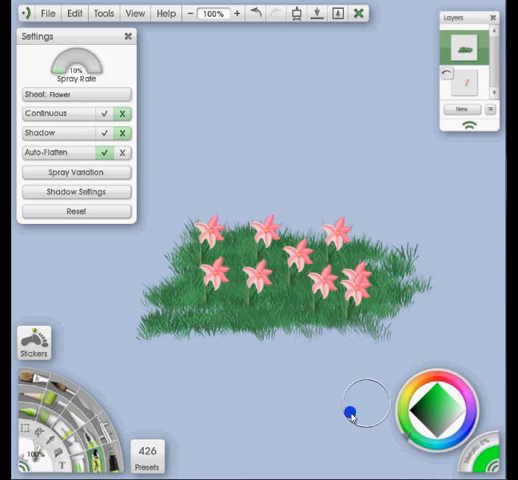